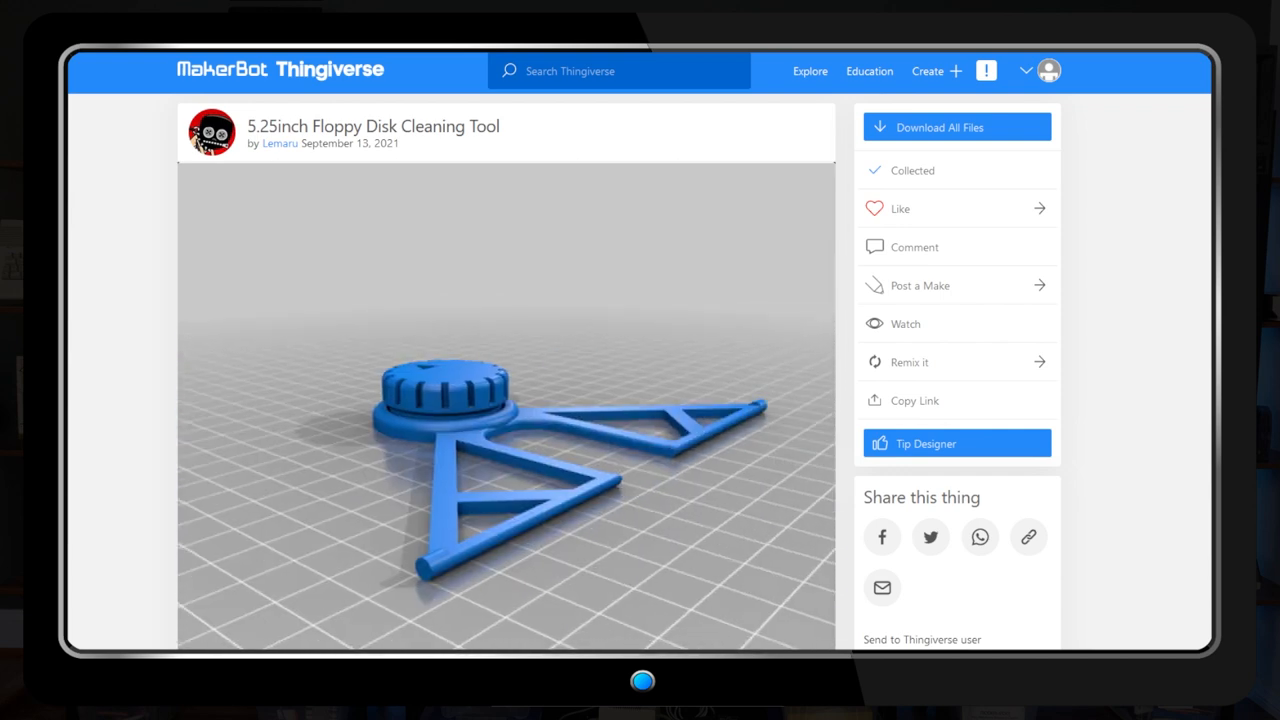
{"action": "scroll", "scroll_direction": "down", "scroll_amount": 3}
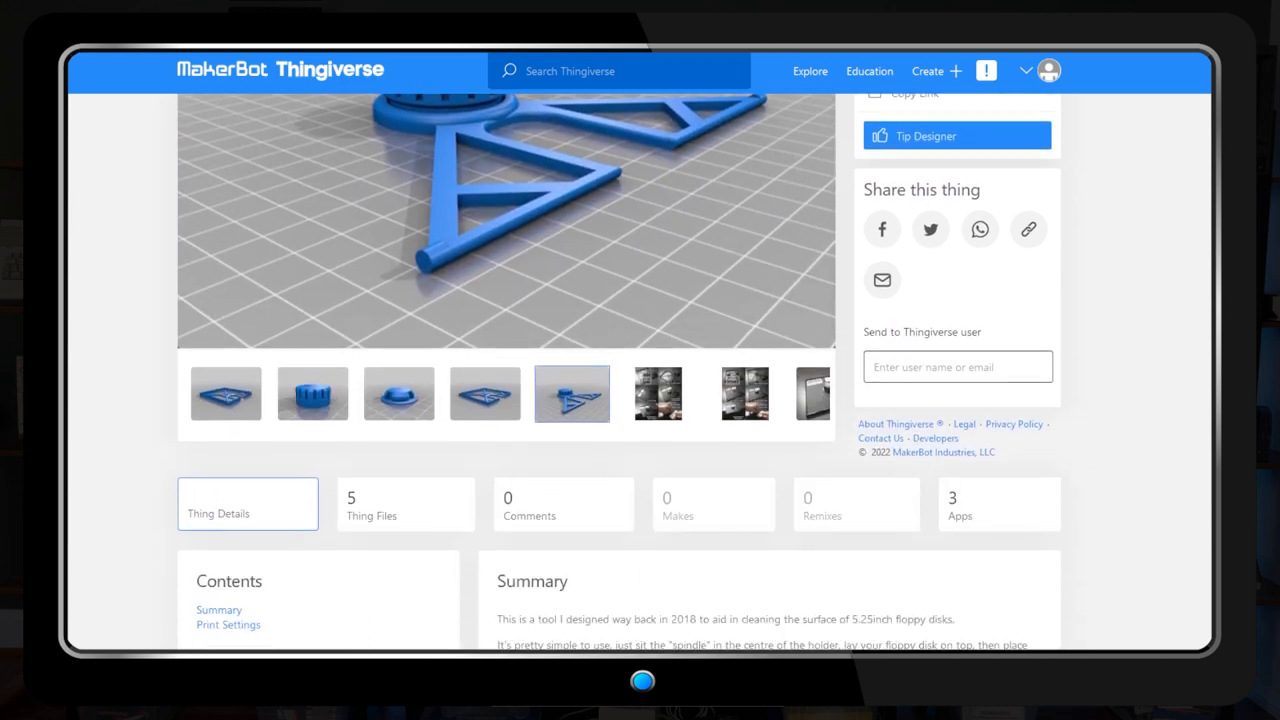
{"action": "scroll", "scroll_direction": "down", "scroll_amount": 3}
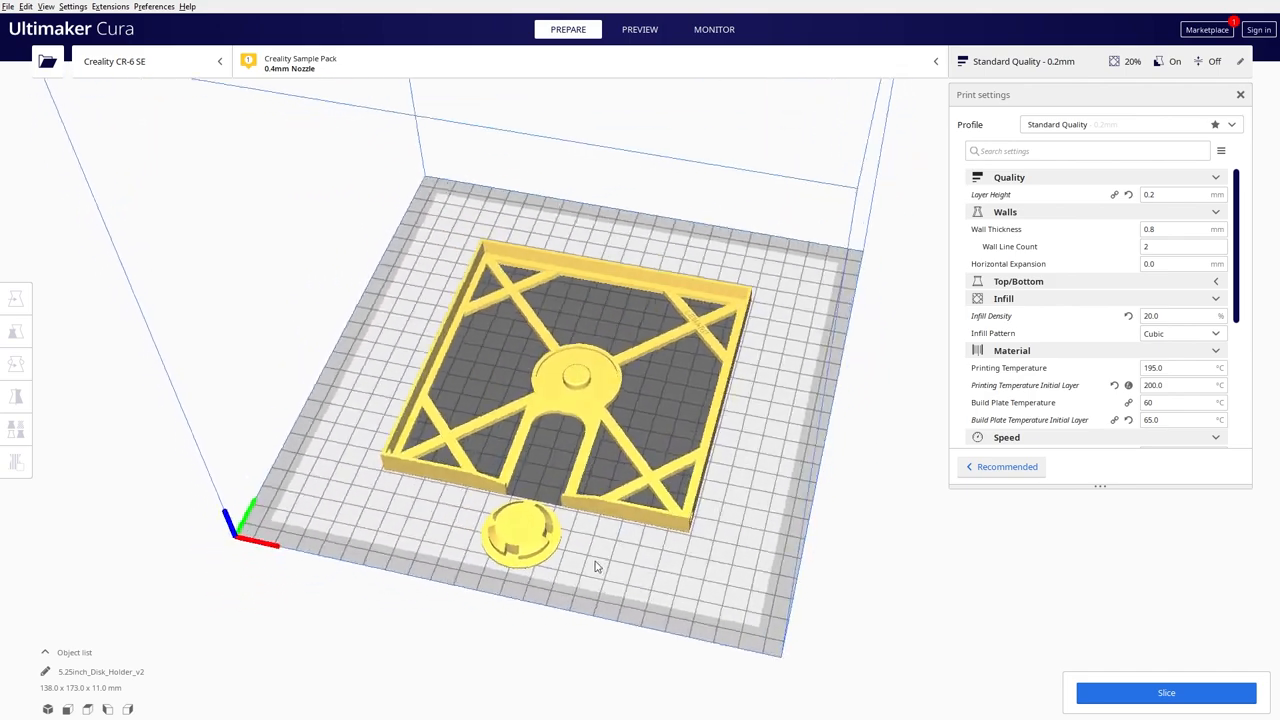
{"action": "left_click_drag", "start_coordinate": [595, 565], "coordinate": [610, 330]}
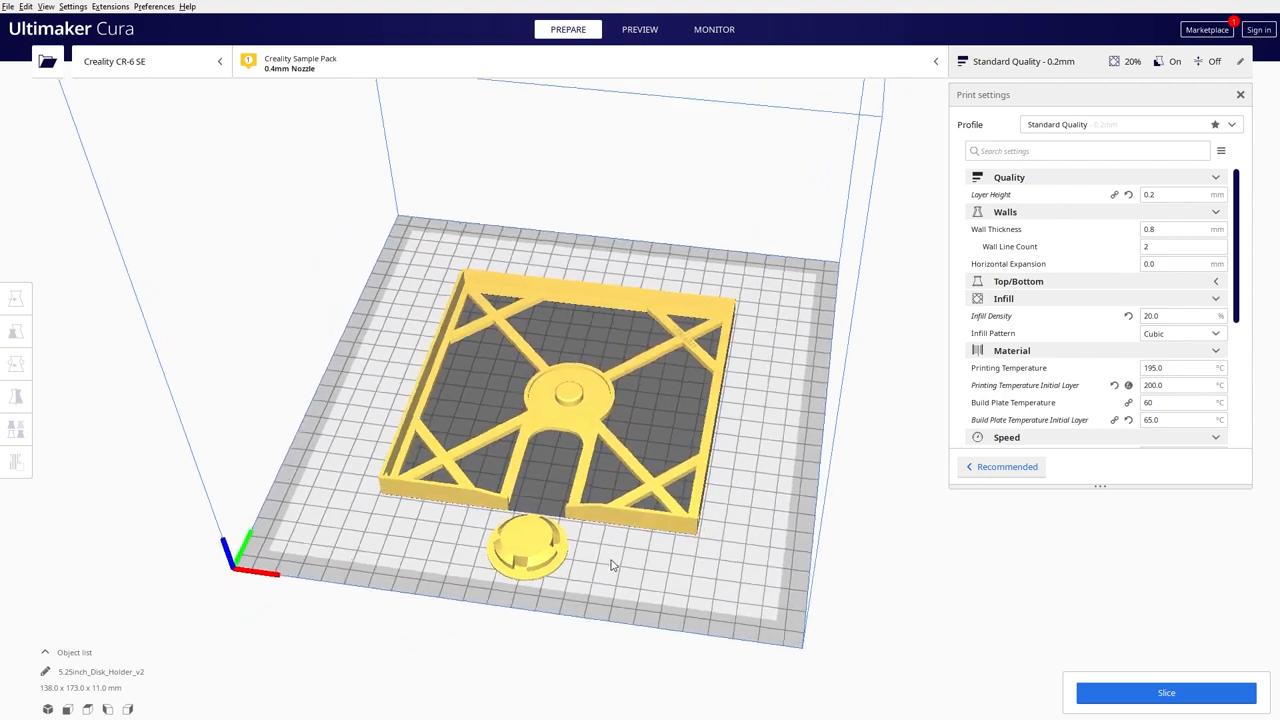
{"action": "left_click_drag", "start_coordinate": [612, 565], "coordinate": [995, 652]}
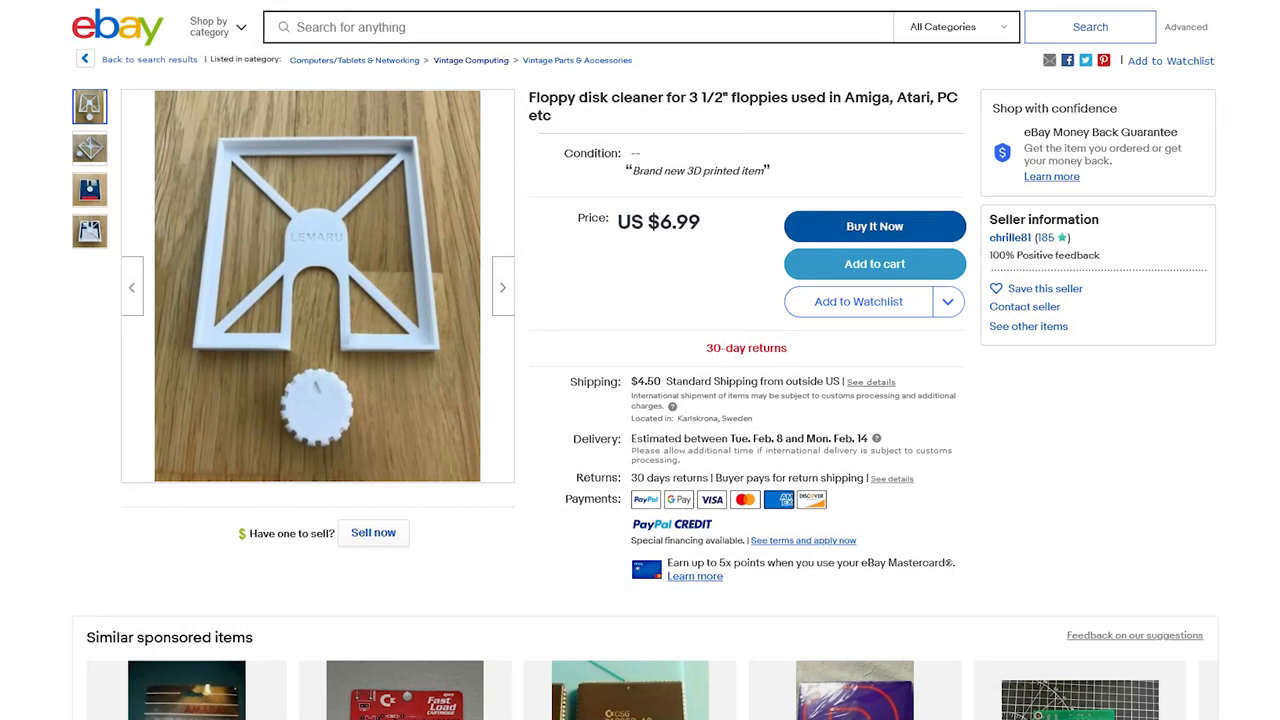
{"action": "scroll", "scroll_direction": "down", "scroll_amount": 3}
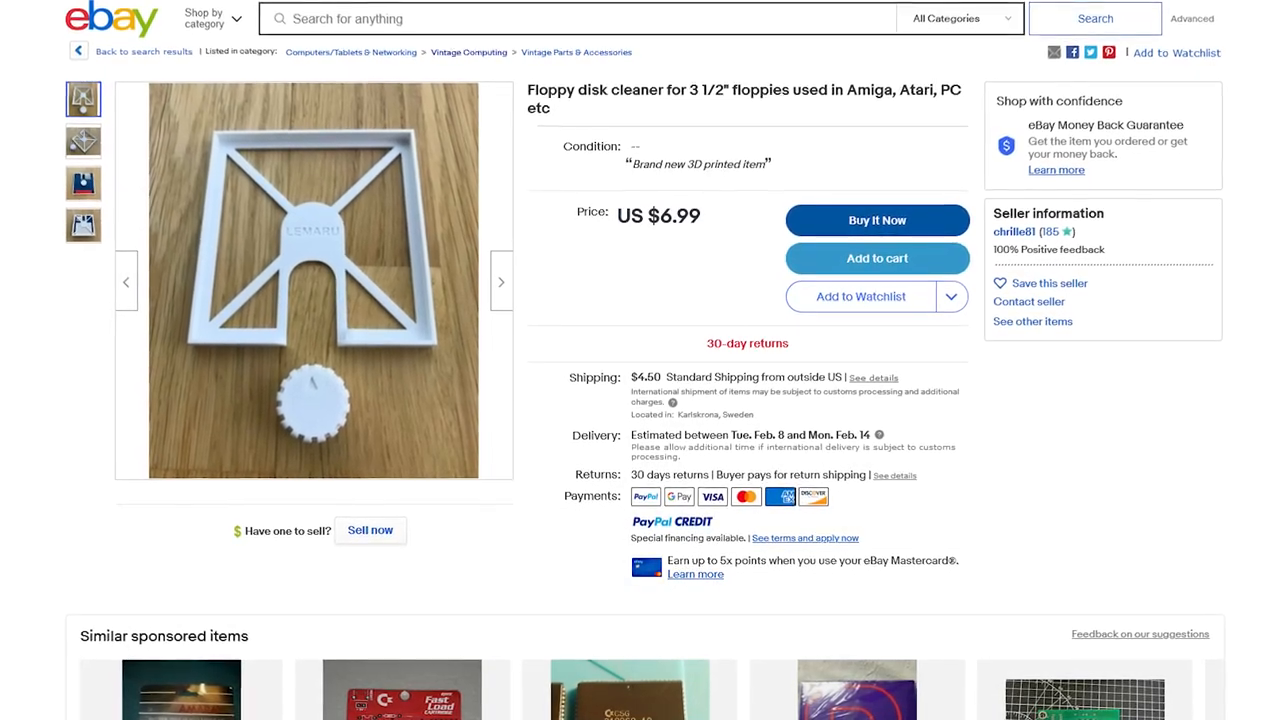
{"action": "scroll", "scroll_direction": "down", "scroll_amount": 3}
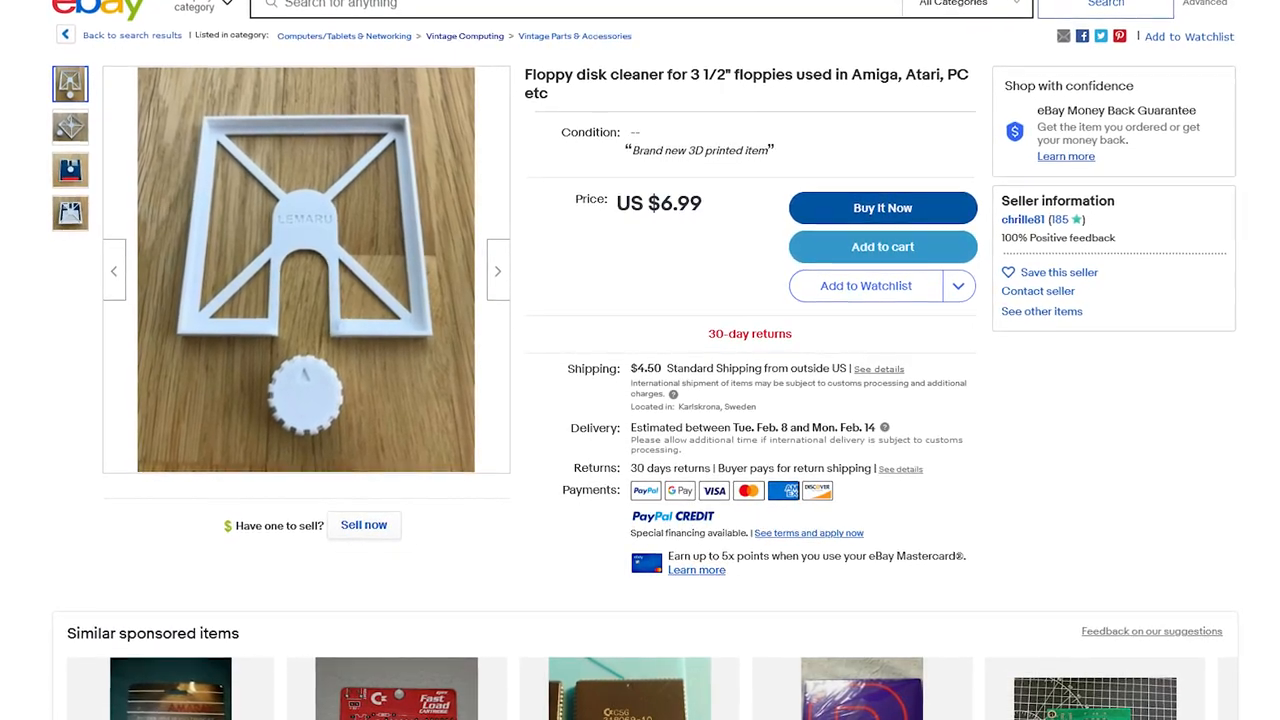
{"action": "scroll", "scroll_direction": "down", "scroll_amount": 3}
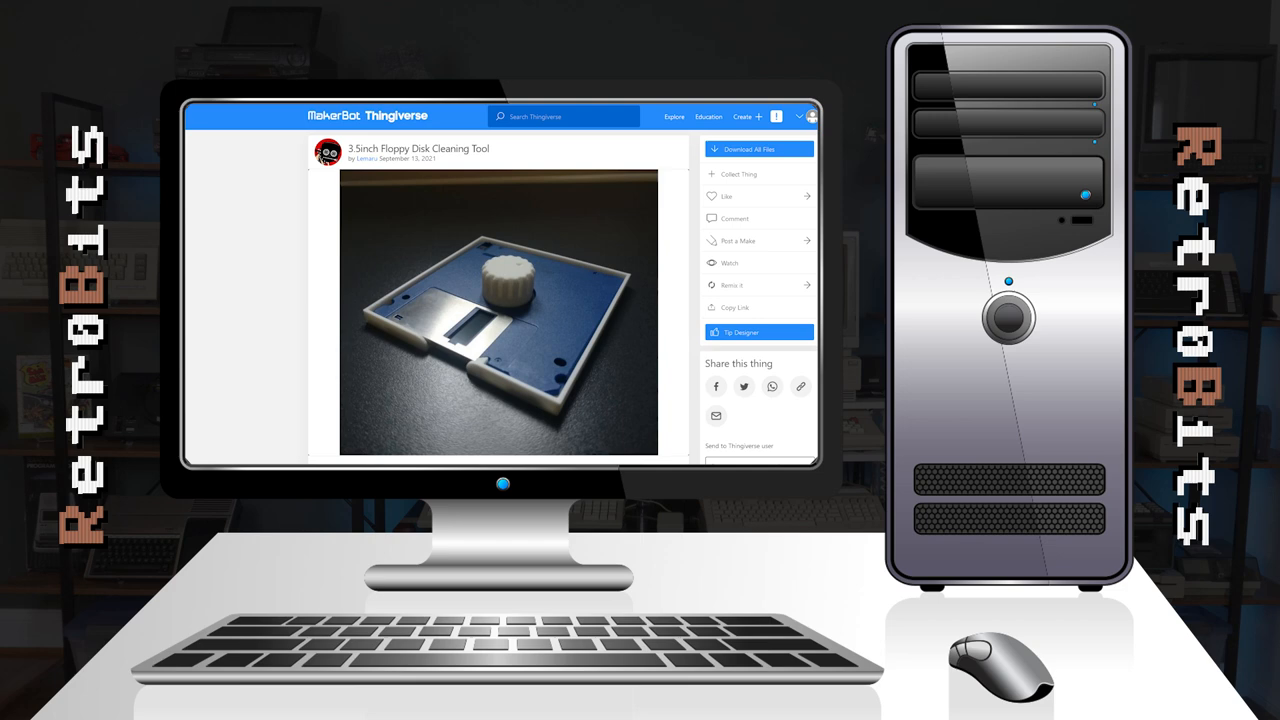
{"action": "scroll", "scroll_direction": "down", "scroll_amount": 3}
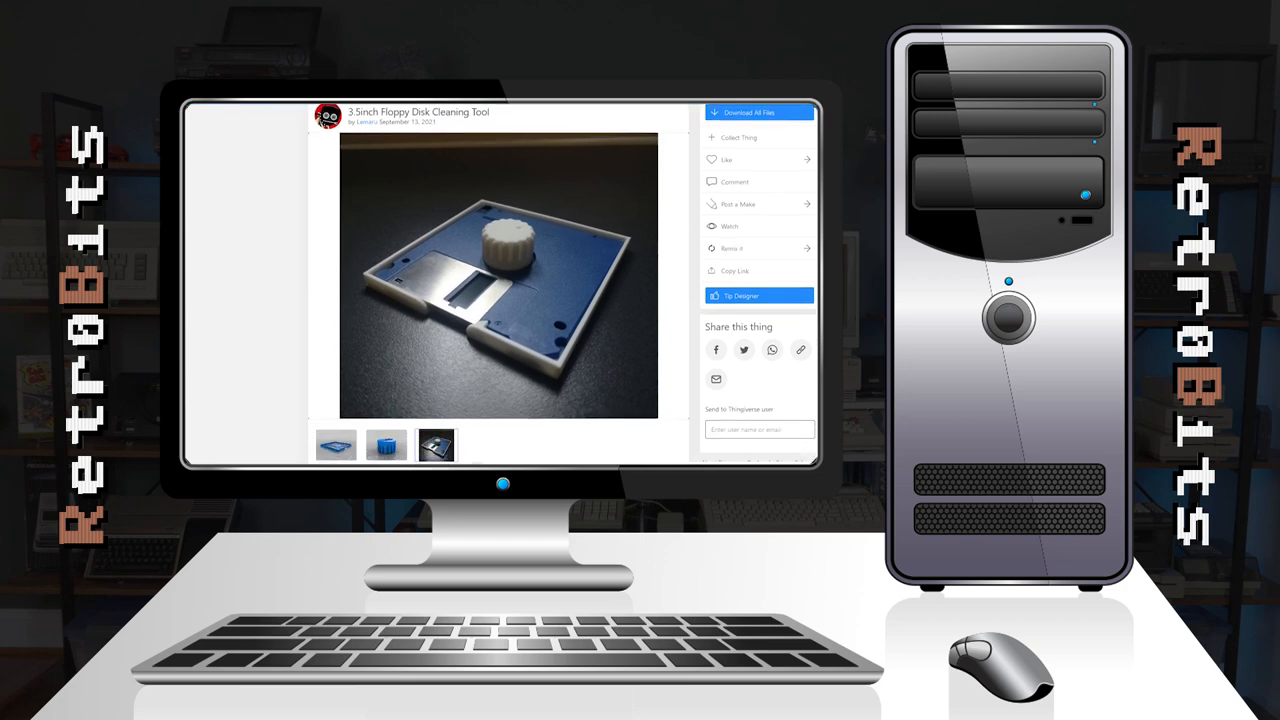
{"action": "scroll", "scroll_direction": "down", "scroll_amount": 3}
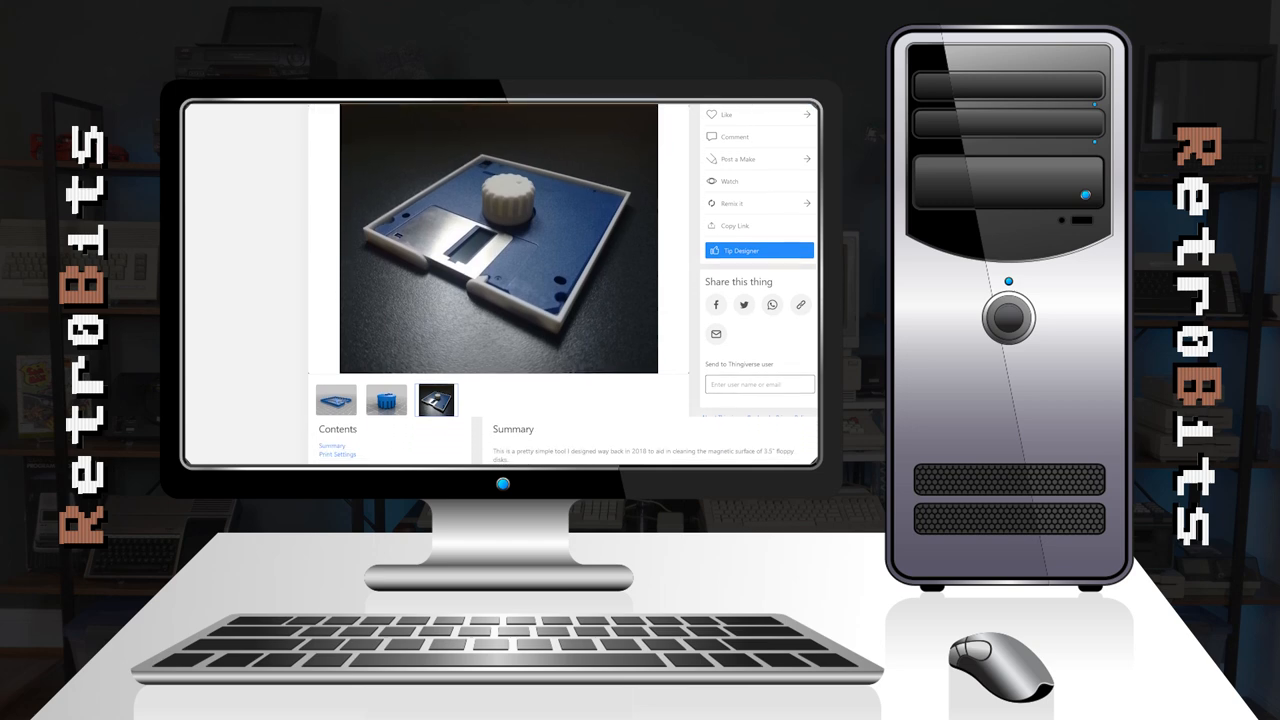
{"action": "scroll", "scroll_direction": "down", "scroll_amount": 3}
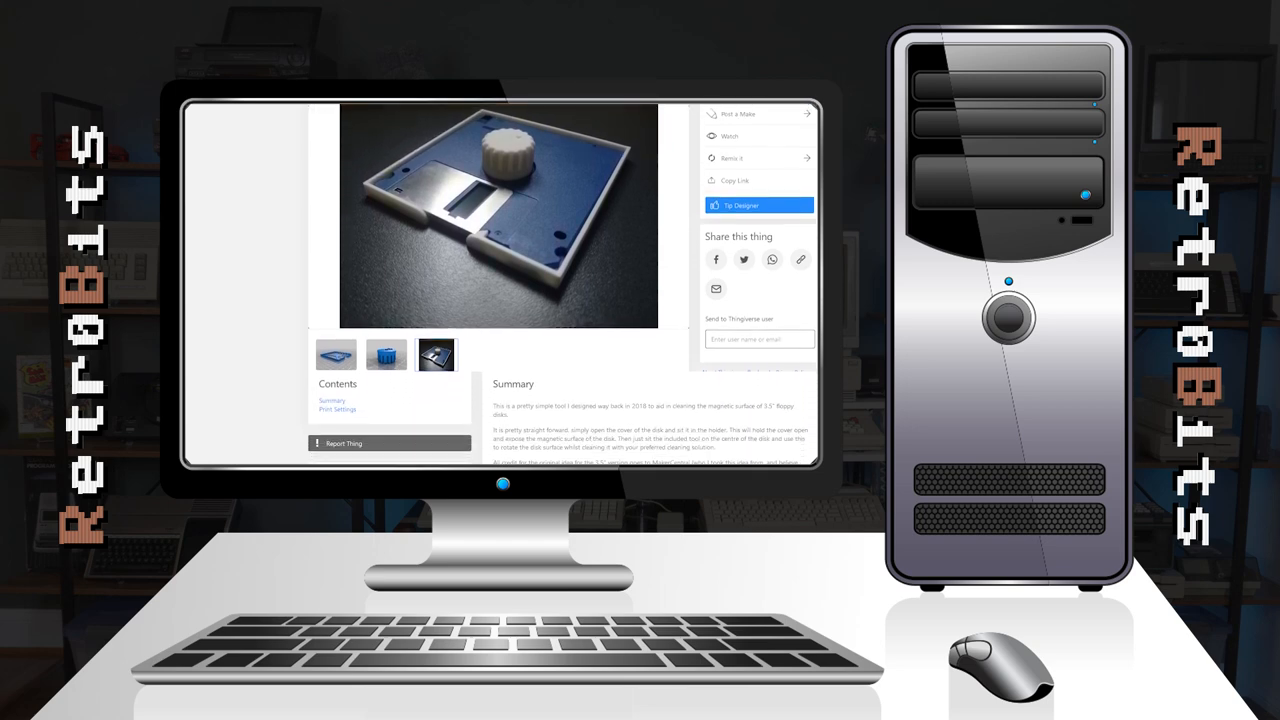
{"action": "scroll", "scroll_direction": "down", "scroll_amount": 3}
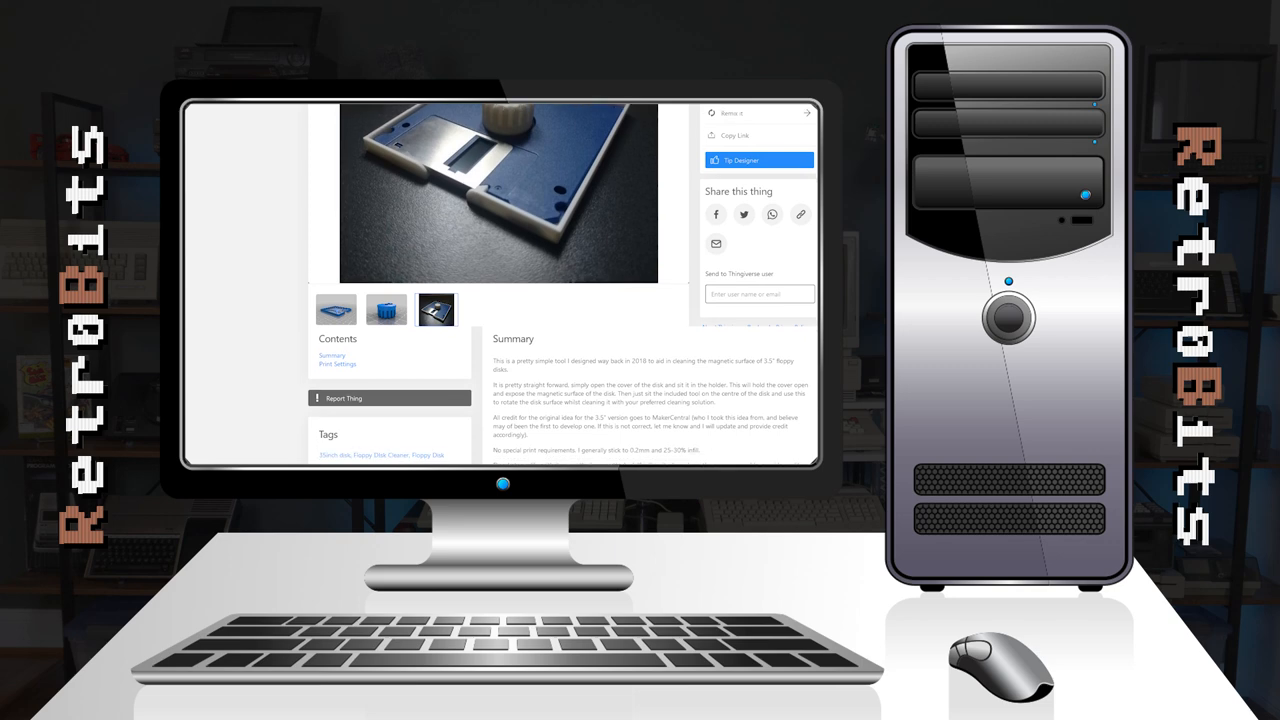
{"action": "scroll", "scroll_direction": "down", "scroll_amount": 3}
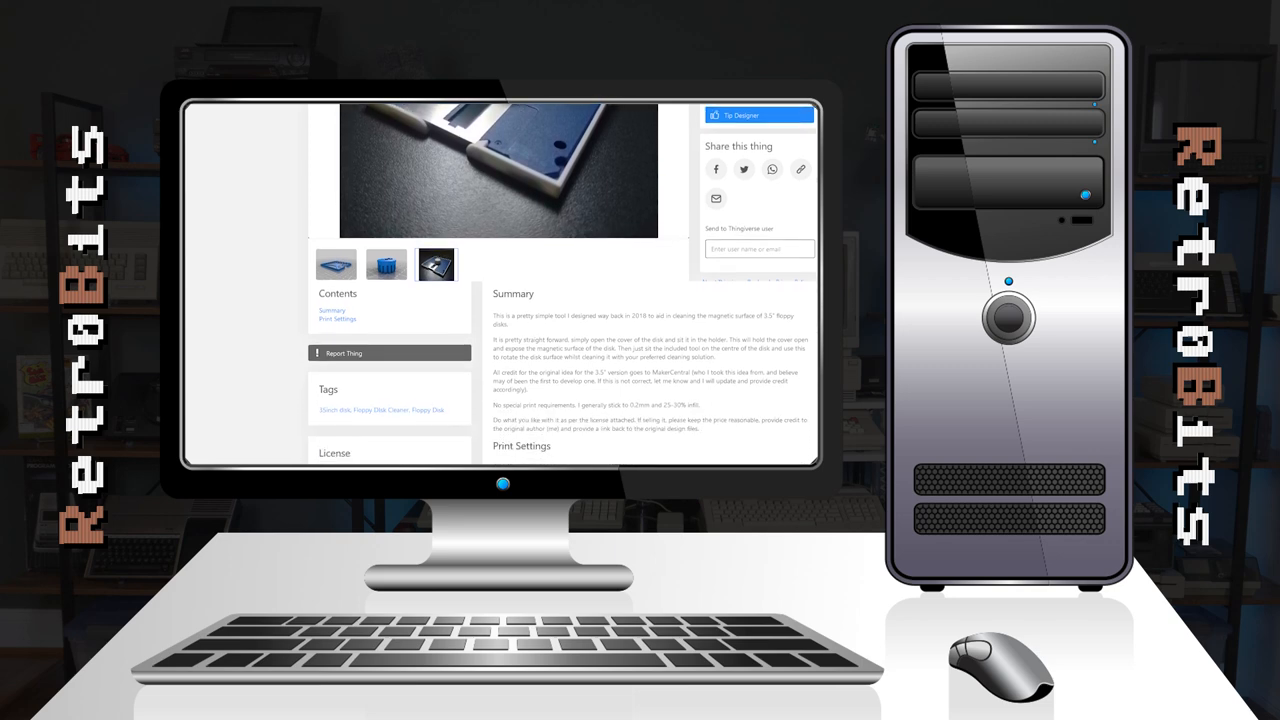
{"action": "scroll", "scroll_direction": "down", "scroll_amount": 3}
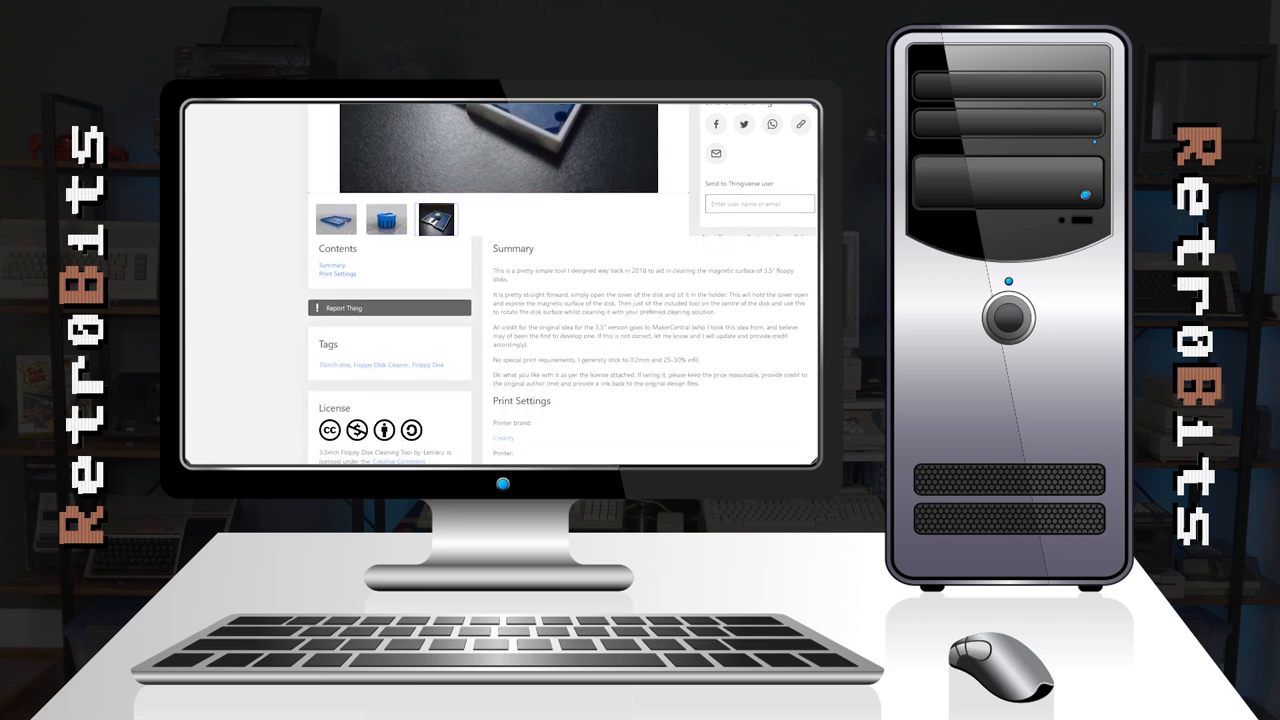
{"action": "scroll", "scroll_direction": "down", "scroll_amount": 3}
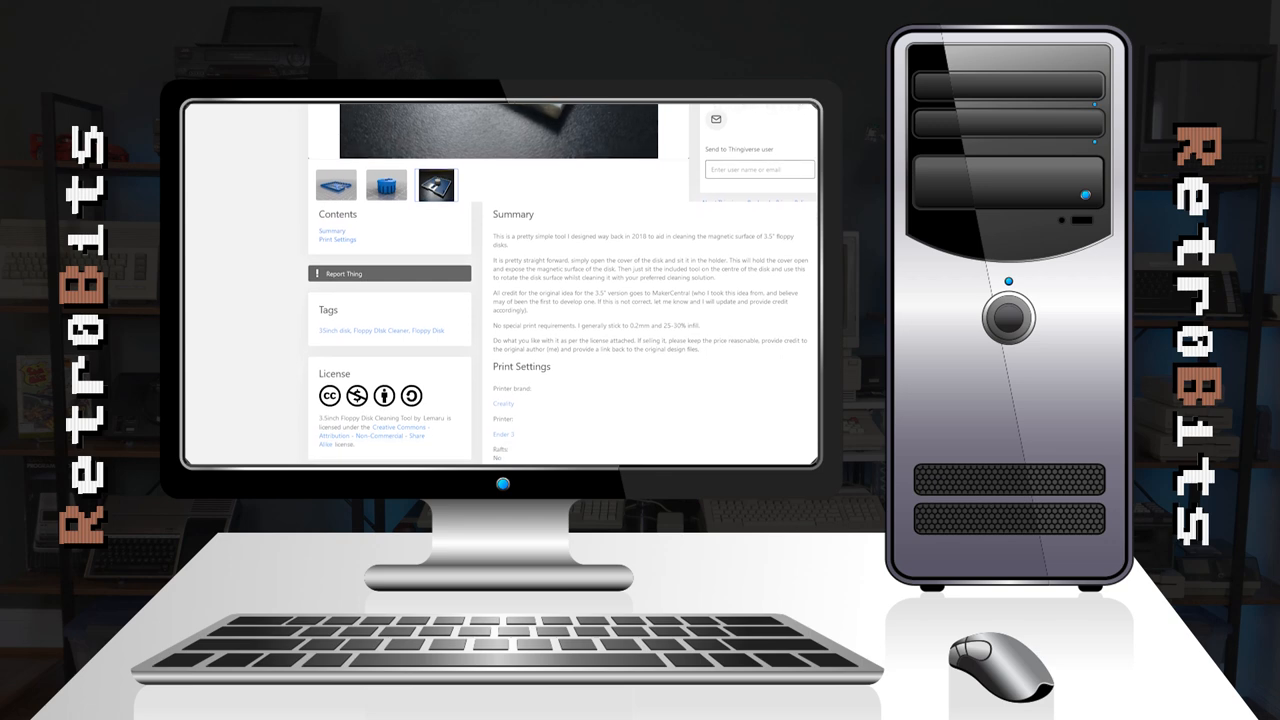